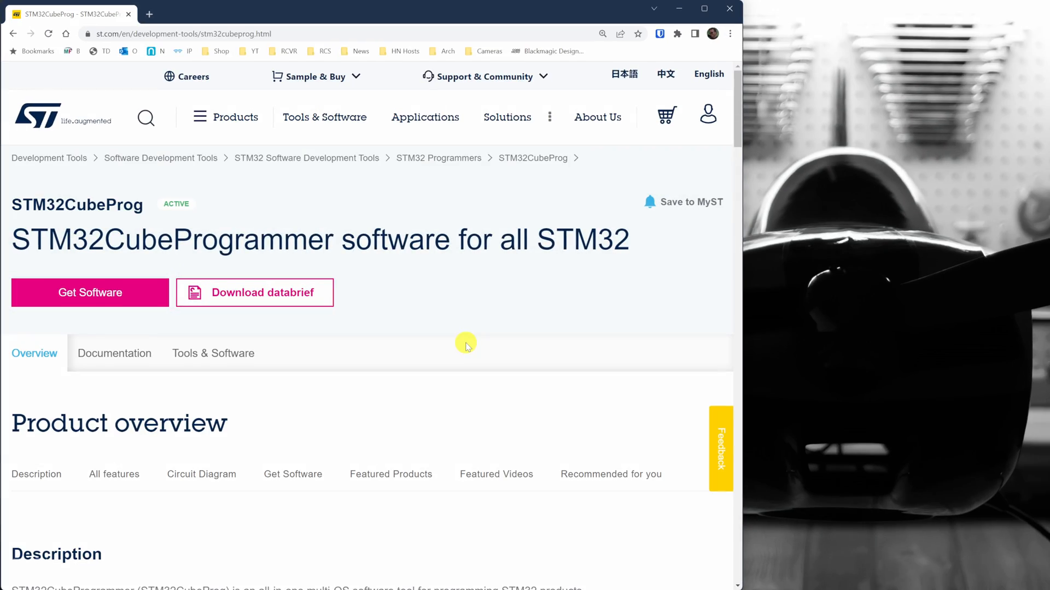
Step: Request the latest Win64 STM32CubeProgrammer build from the Get Software section
scroll(down, 3)
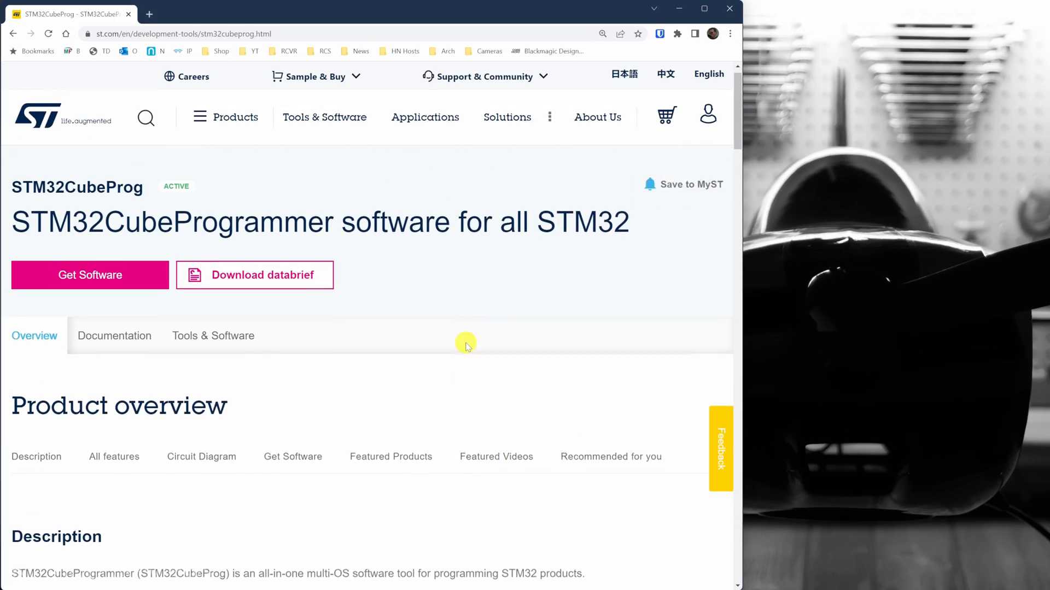
scroll(down, 3)
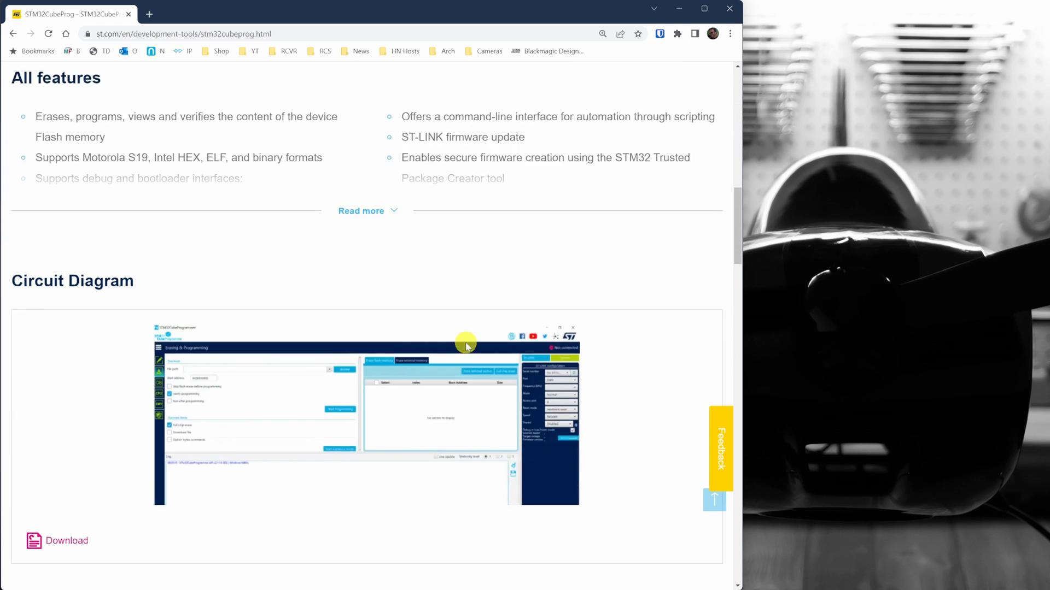
scroll(down, 3)
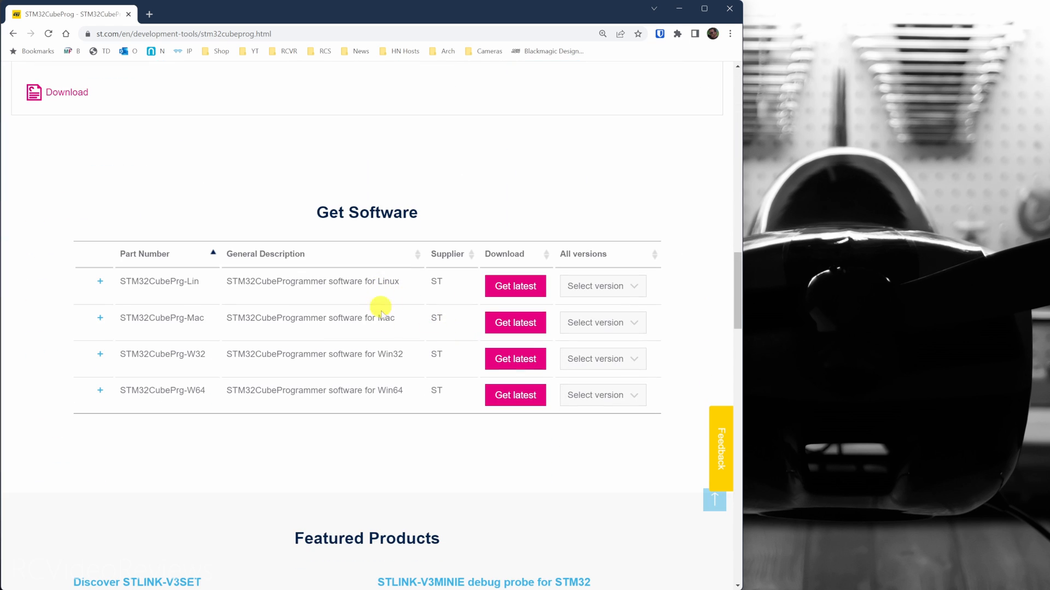
mouse_move(391, 400)
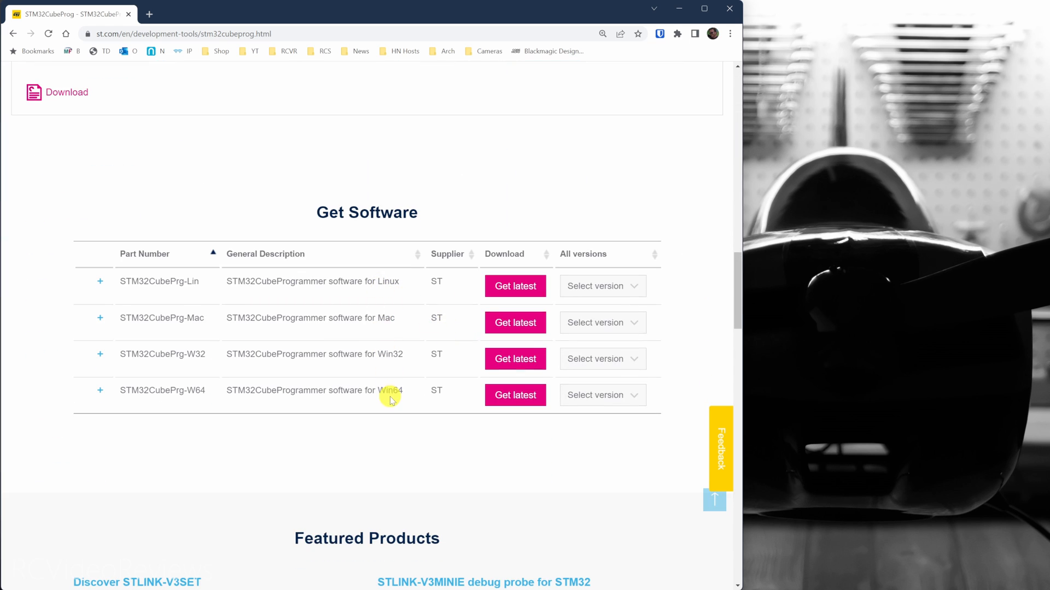
mouse_move(388, 391)
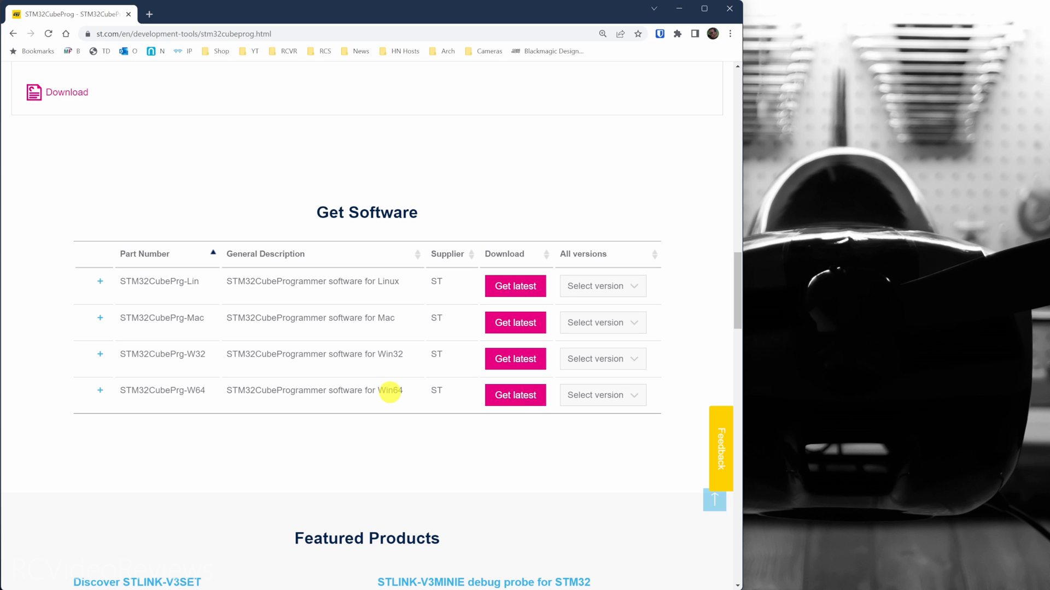
click(515, 395)
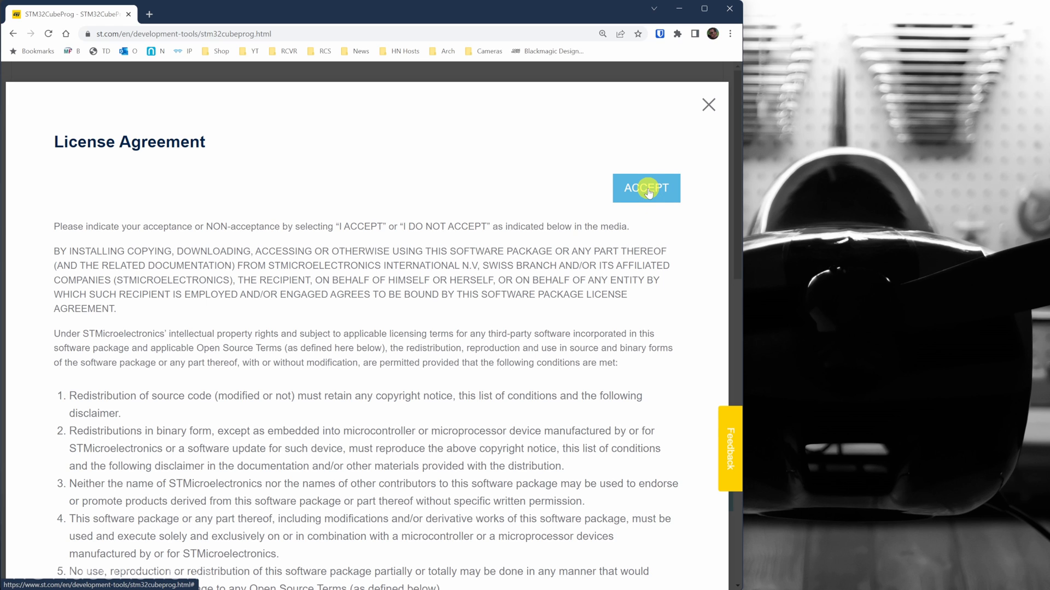
Step: Accept the licence agreement and sign in to myST so the zip download starts
click(645, 187)
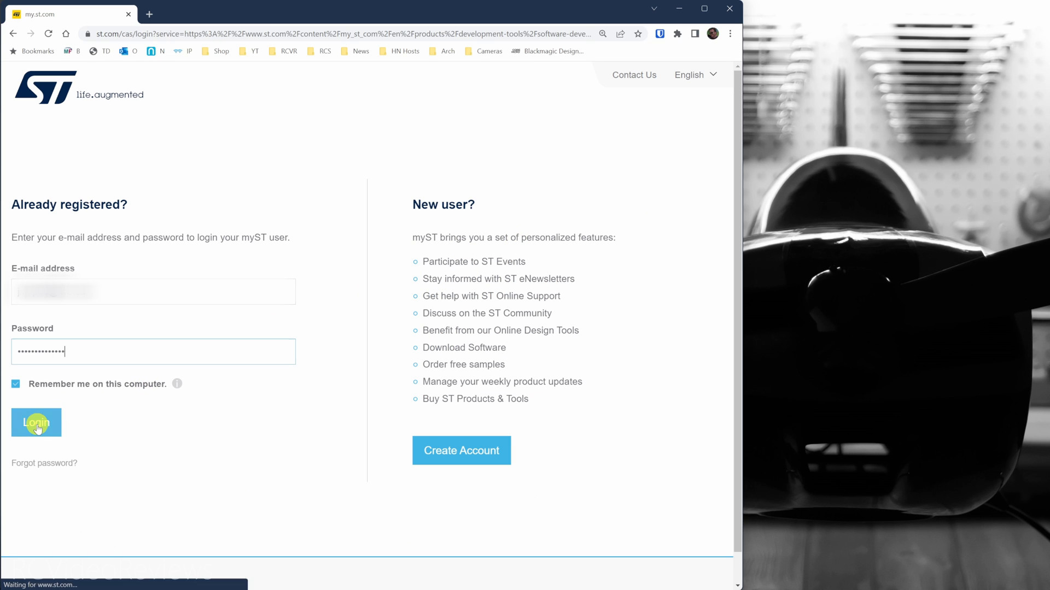
click(36, 422)
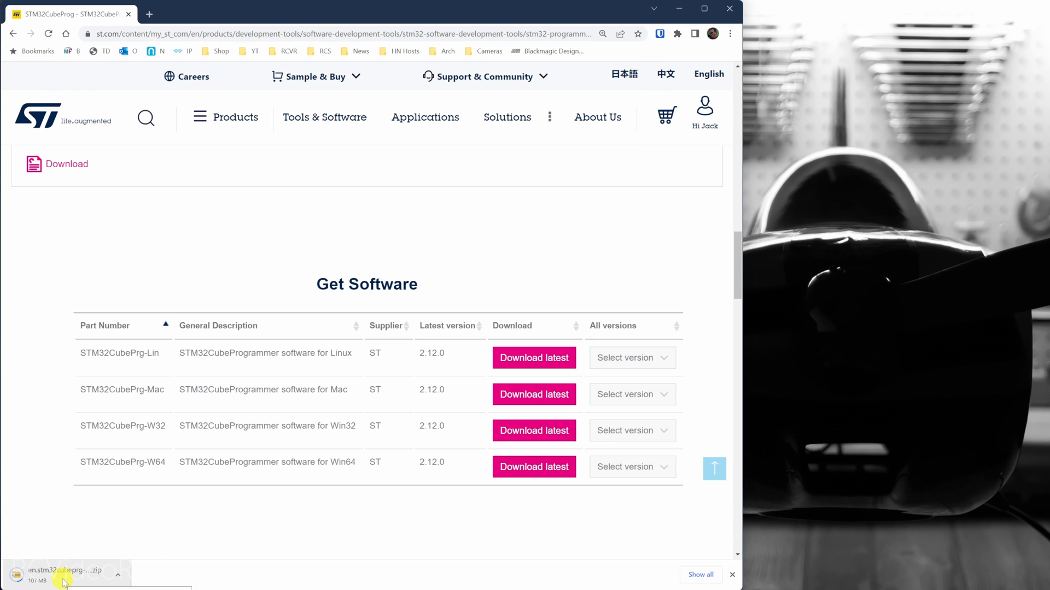
Step: Launch SetupSTM32CubeProgrammer_win64.exe from the downloaded zip and advance the wizard
click(72, 571)
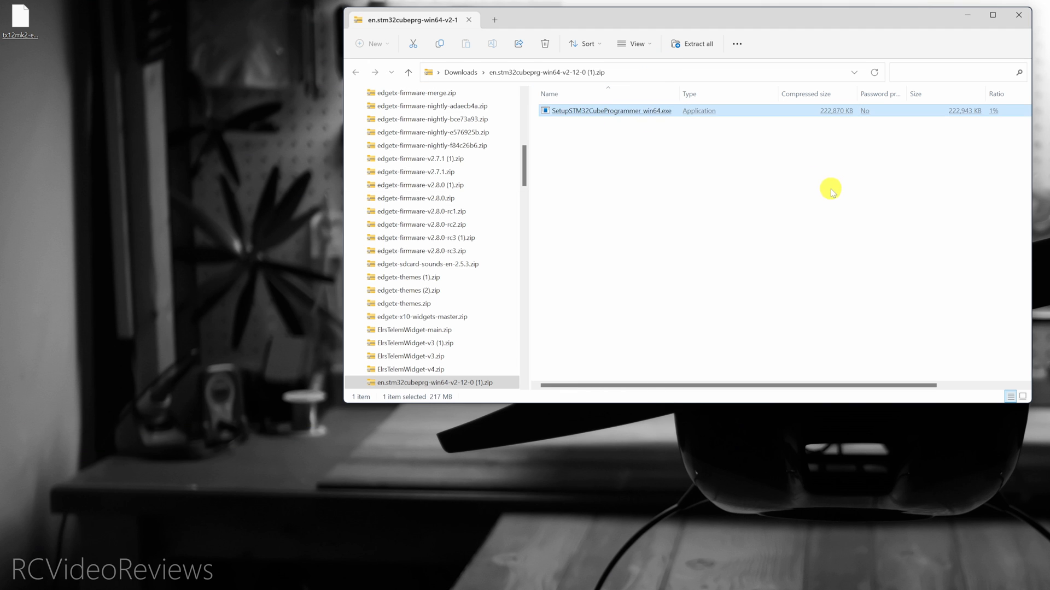
double_click(611, 111)
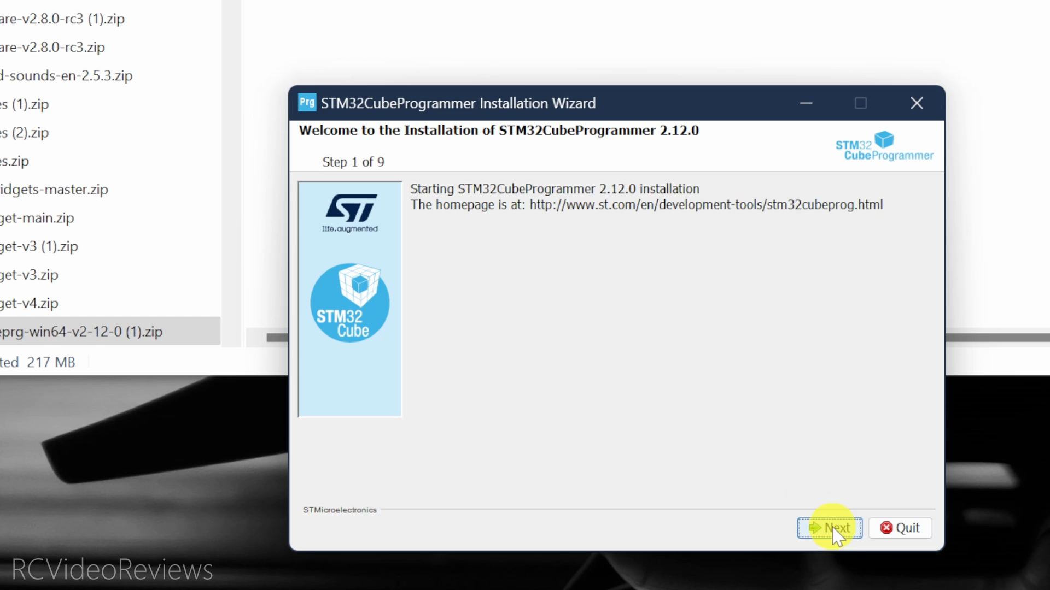
click(829, 528)
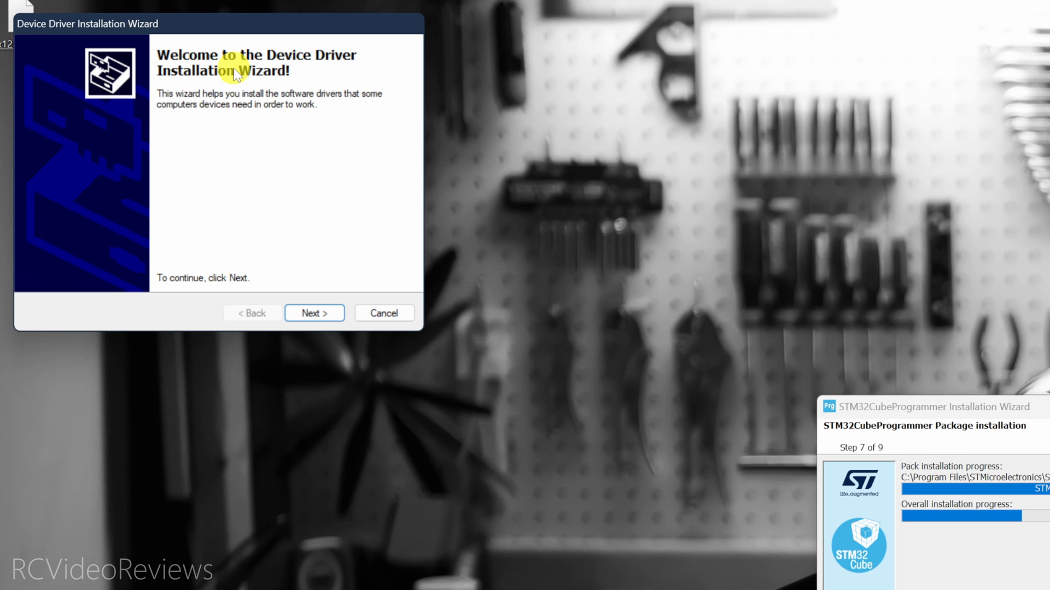
Step: Install the ST USB device drivers and finish the package installation
click(314, 313)
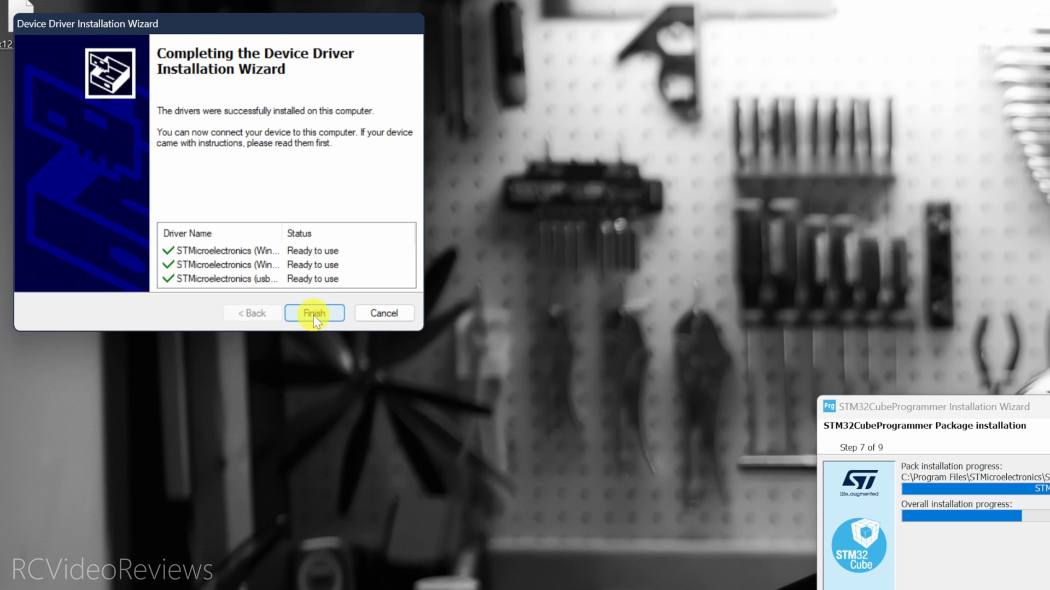
click(313, 313)
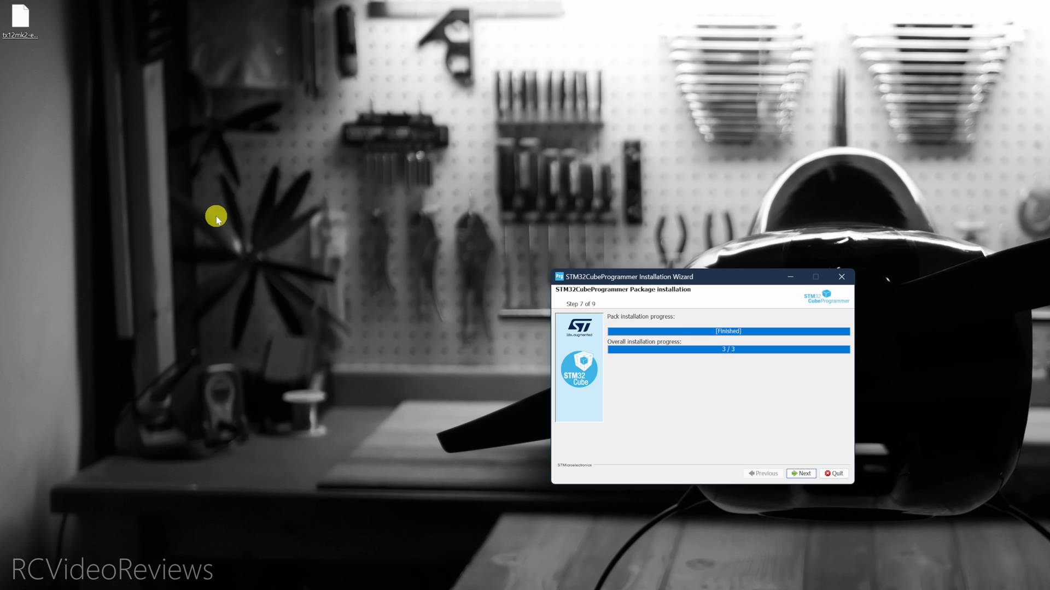
click(801, 474)
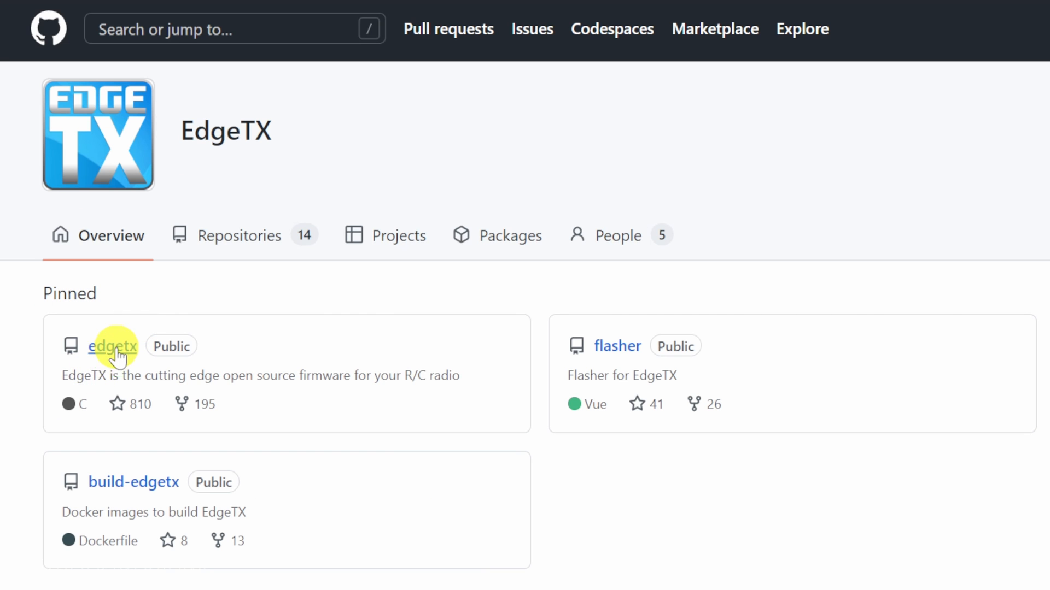
Step: Reach the Assets list of the edgetx repo's Flying Dutchman v2.8.0 release
click(112, 346)
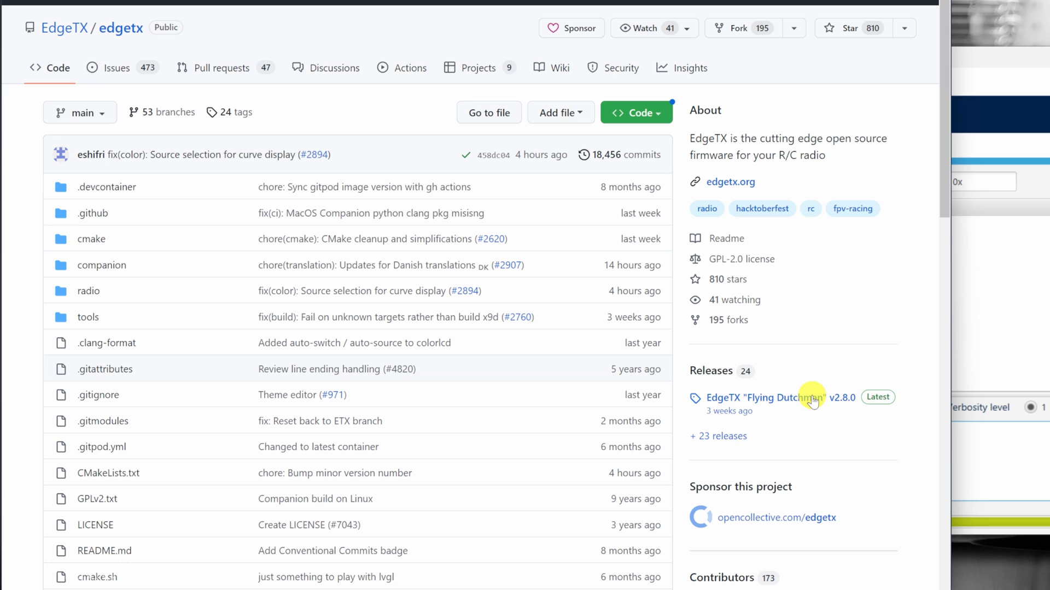
click(772, 398)
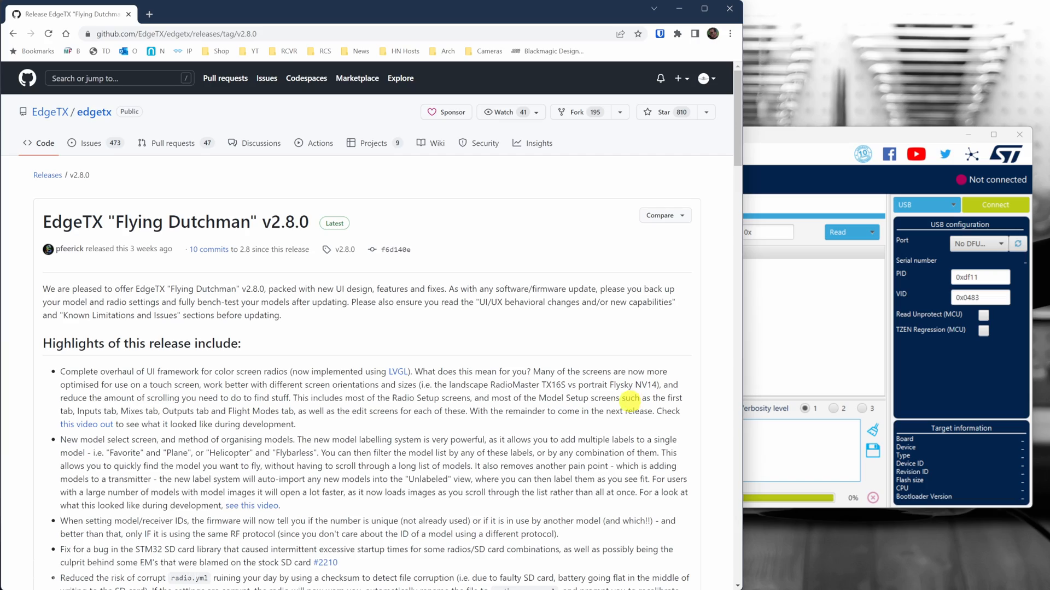
scroll(down, 3)
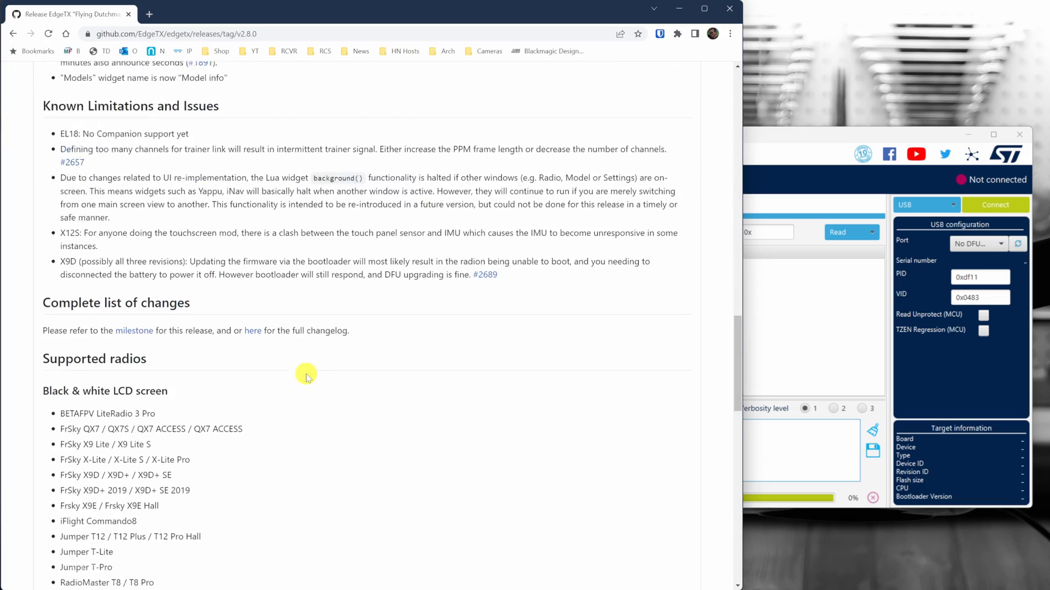
scroll(down, 3)
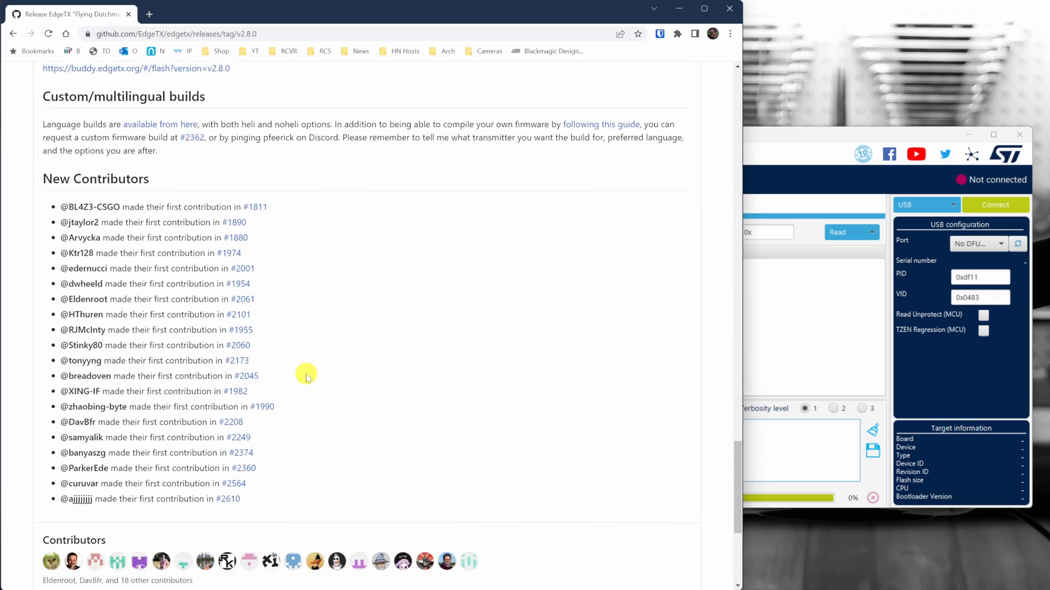
scroll(down, 3)
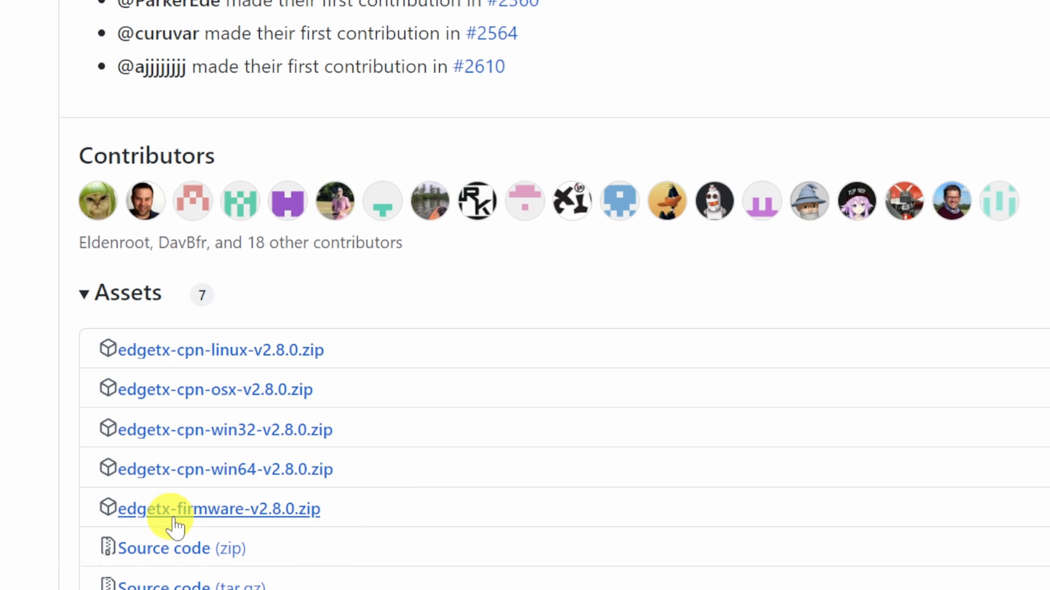
mouse_move(261, 512)
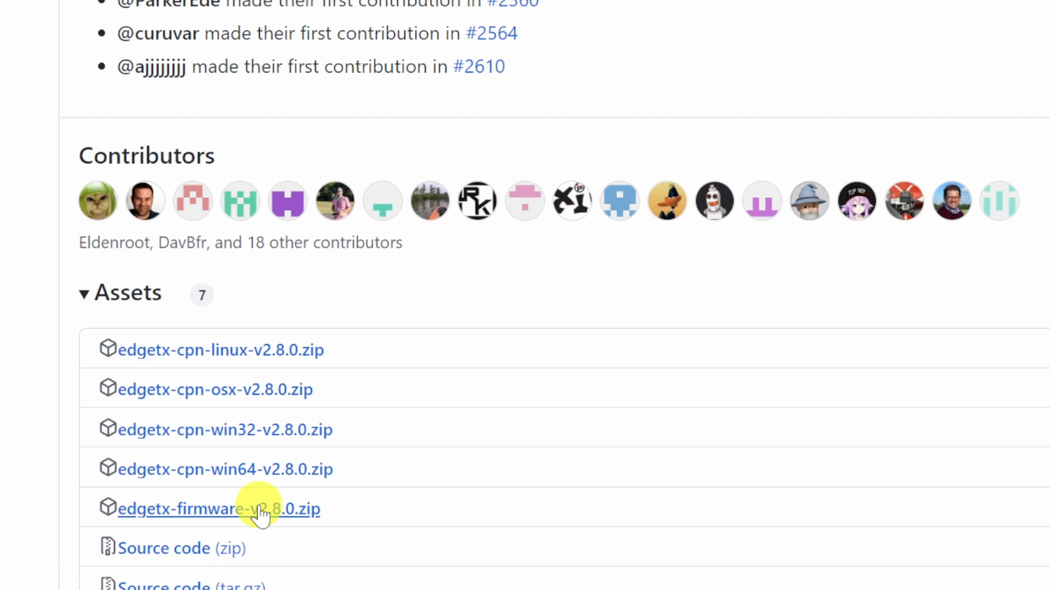
Step: Download edgetx-firmware-v2.8.0.zip and pick tx12mk2-f6d140e.bin from it for the desktop
click(219, 509)
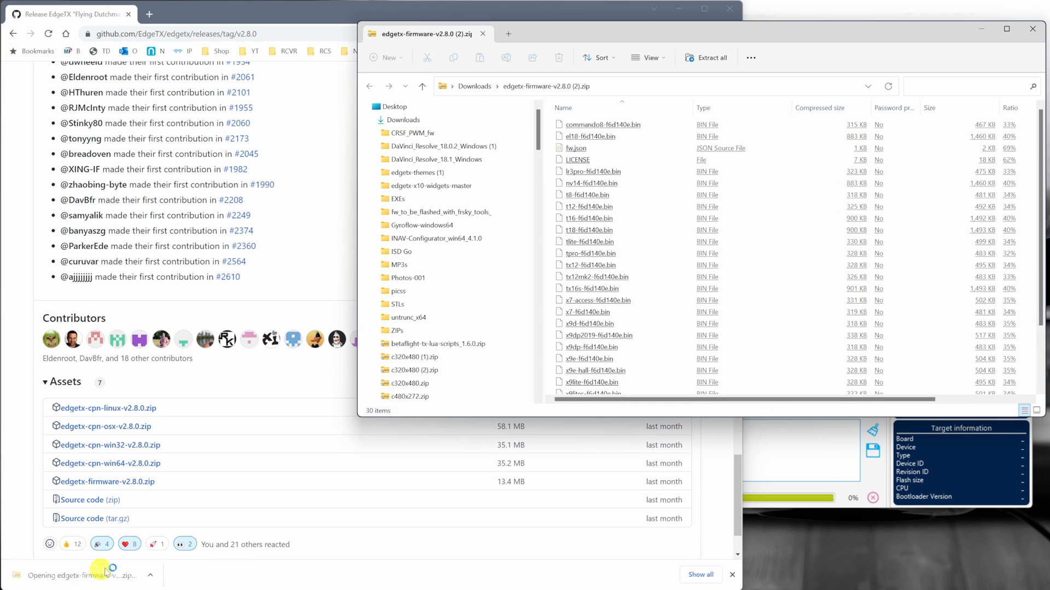
click(590, 219)
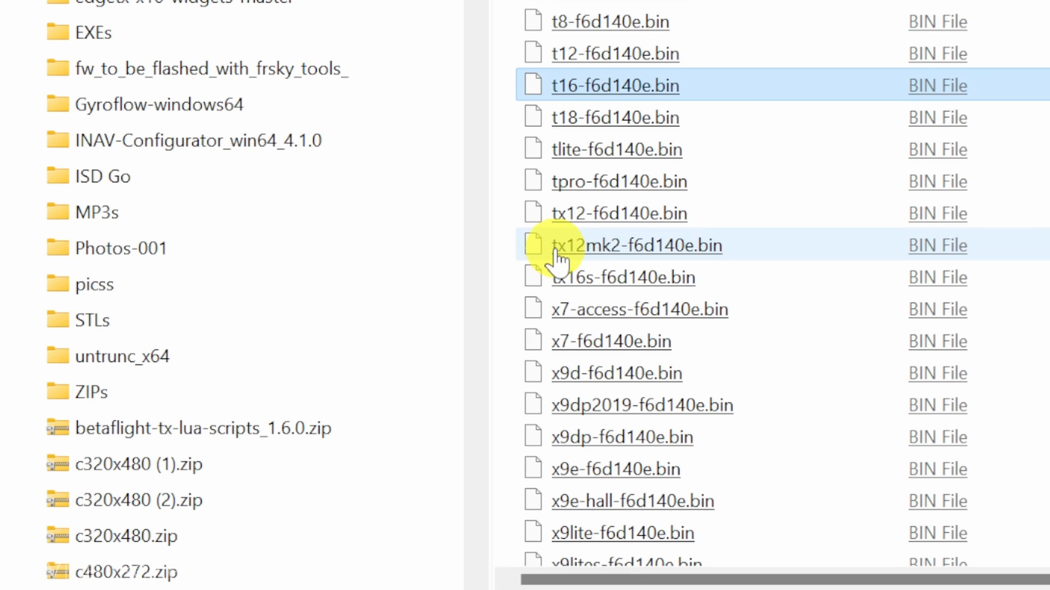
click(636, 246)
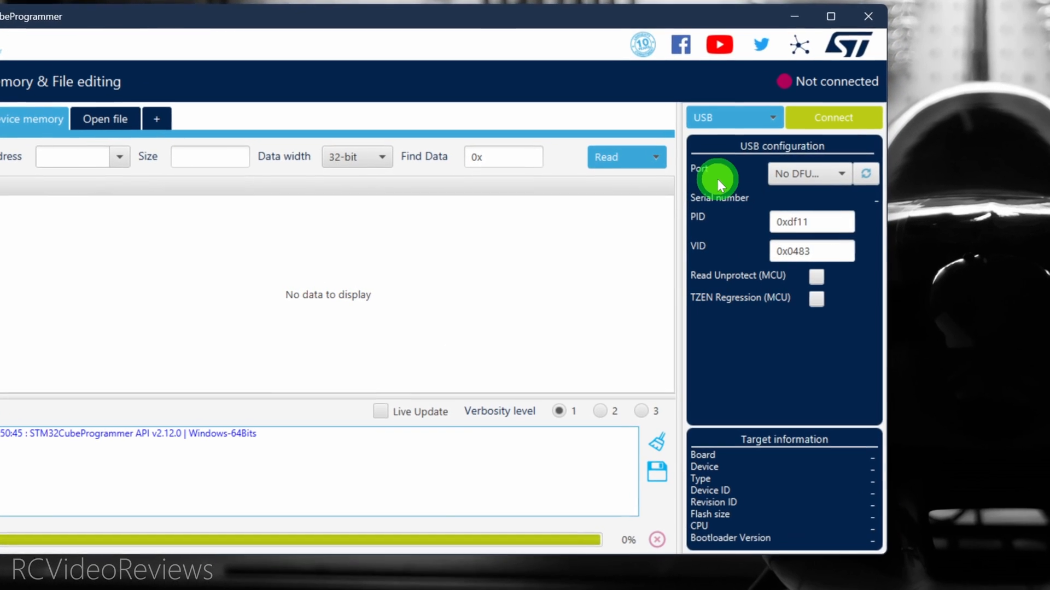
Step: Rescan until the radio's DFU port USB1 appears and connect to read device memory
click(810, 174)
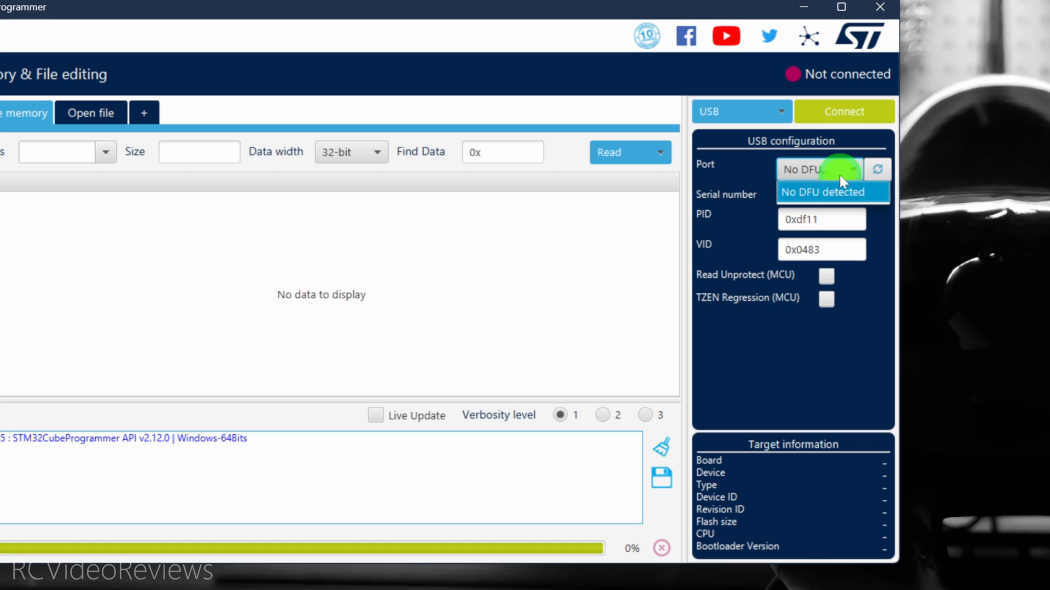
click(877, 168)
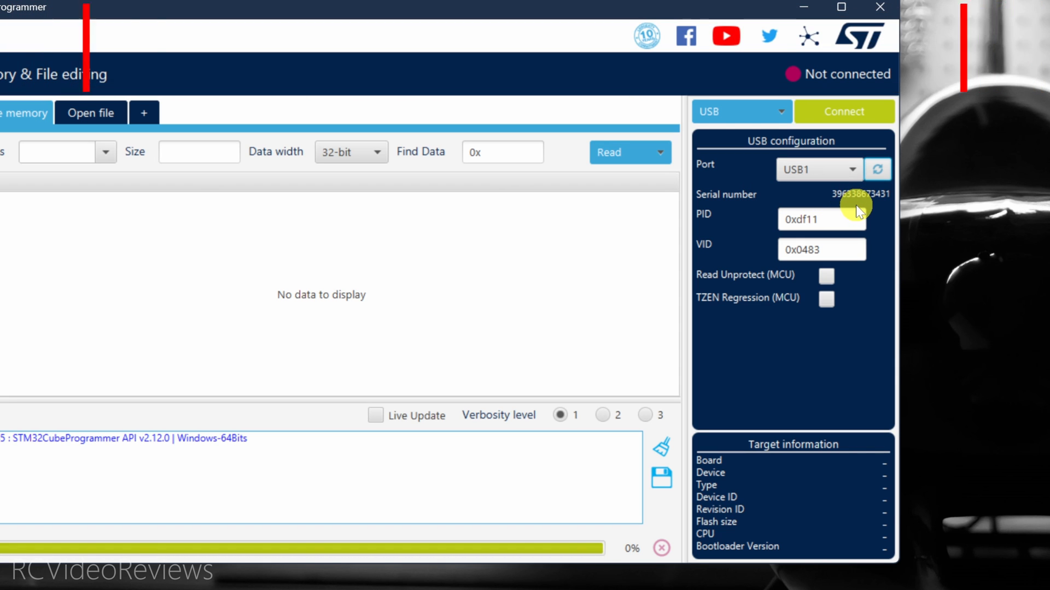
click(843, 111)
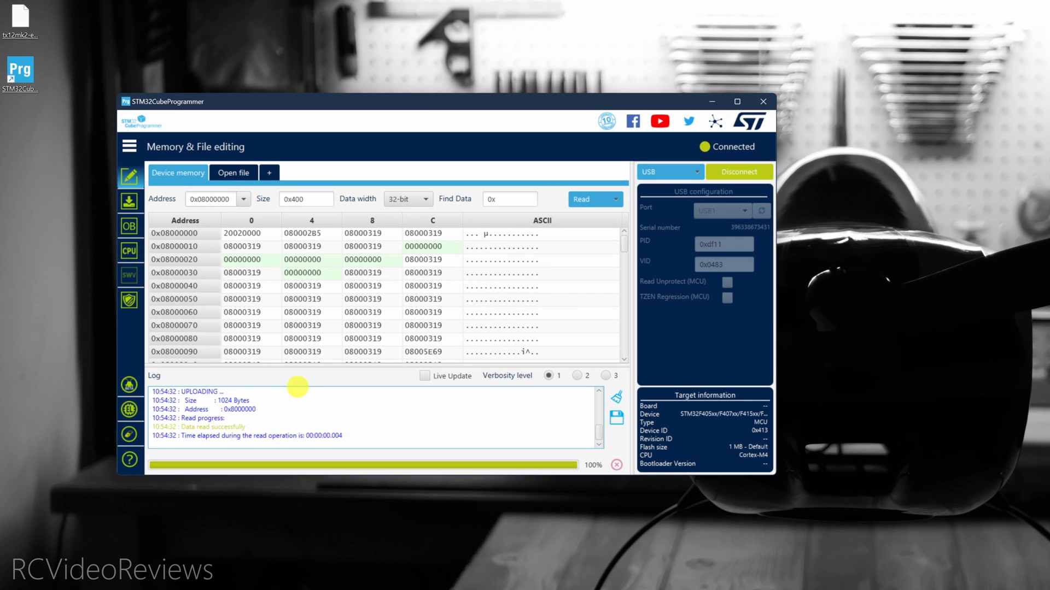
mouse_move(236, 432)
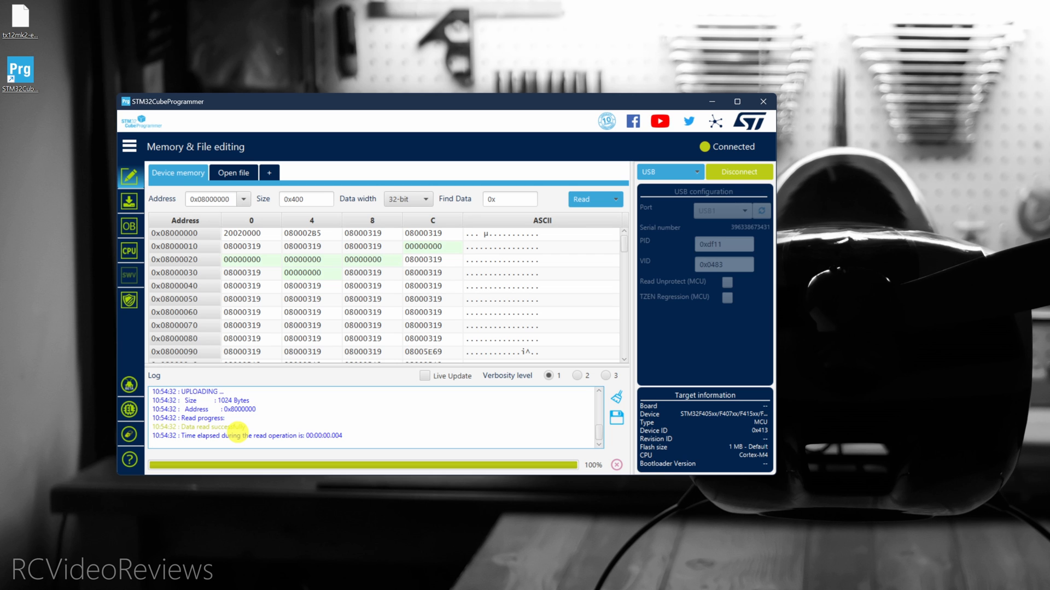
mouse_move(151, 160)
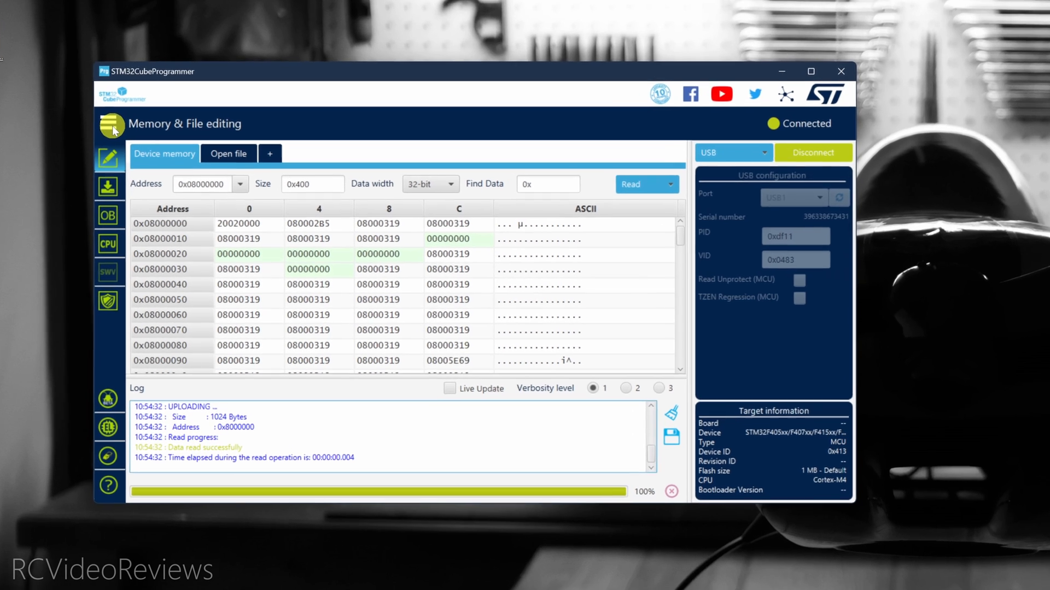
Step: In Erasing & Programming, select tx12mk2-f6d140e.bin from the desktop as the file to flash
click(113, 128)
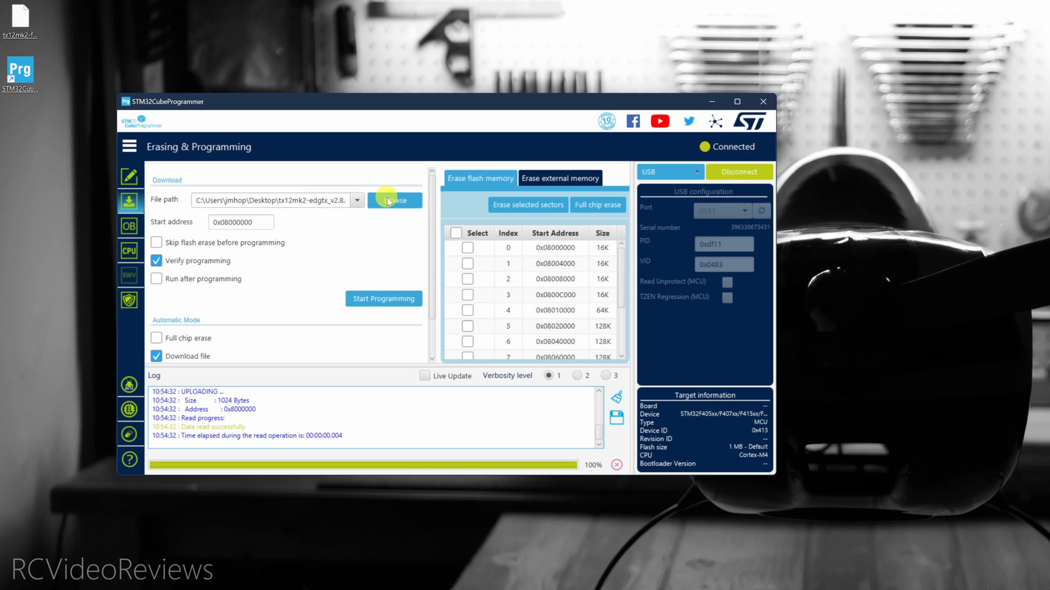
click(394, 200)
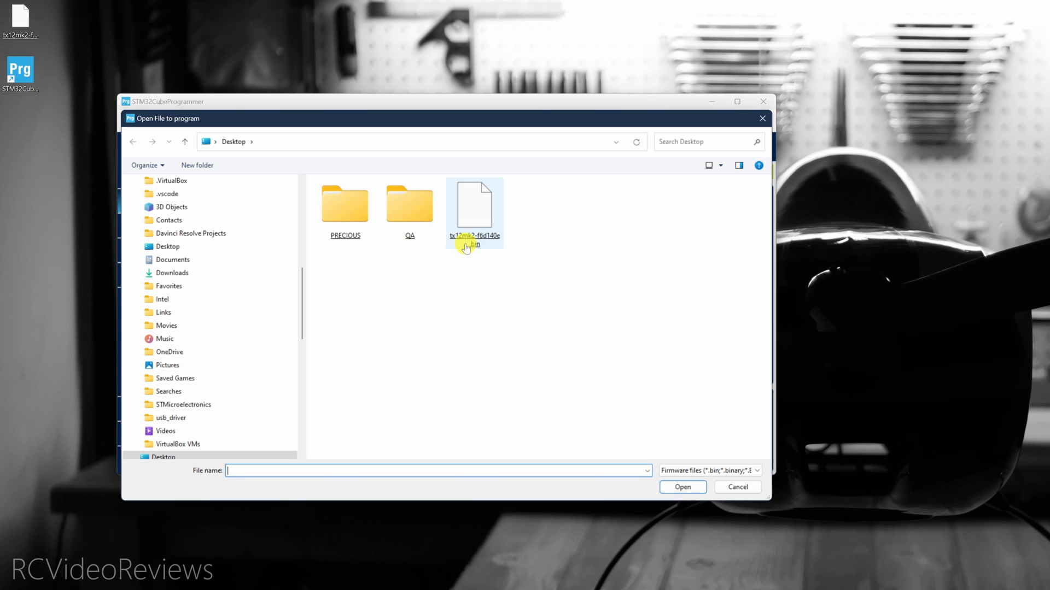
double_click(474, 208)
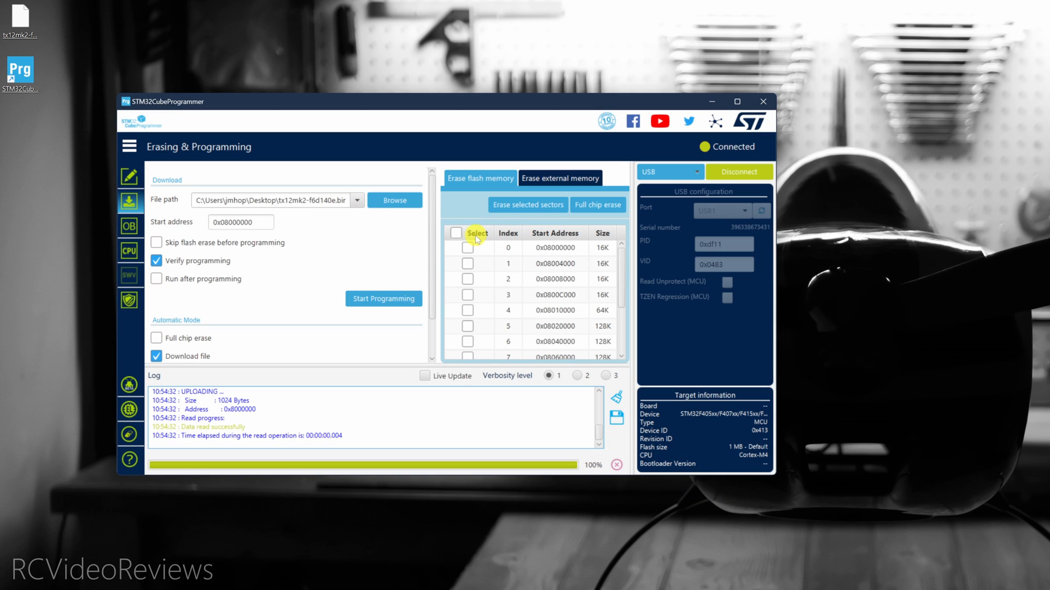
mouse_move(198, 268)
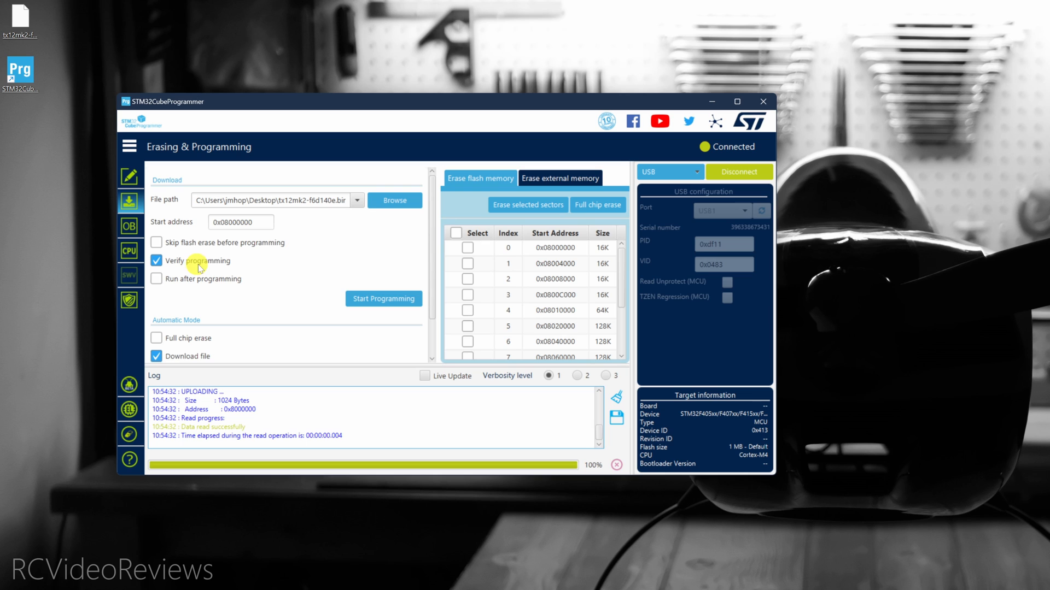
Step: Start programming with verification and acknowledge the 'Download verified successfully' messages
click(383, 299)
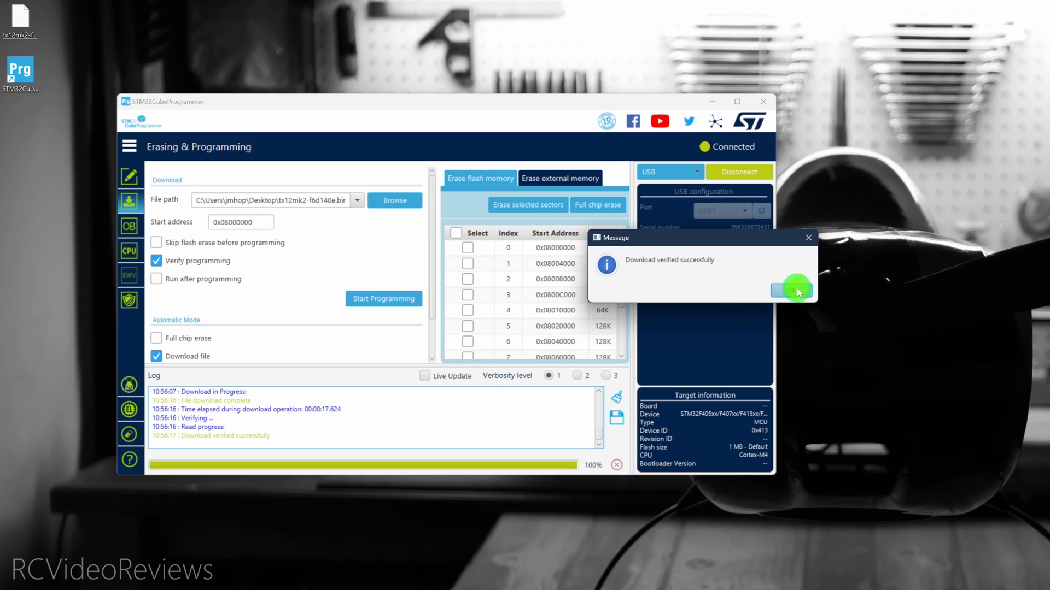
click(790, 291)
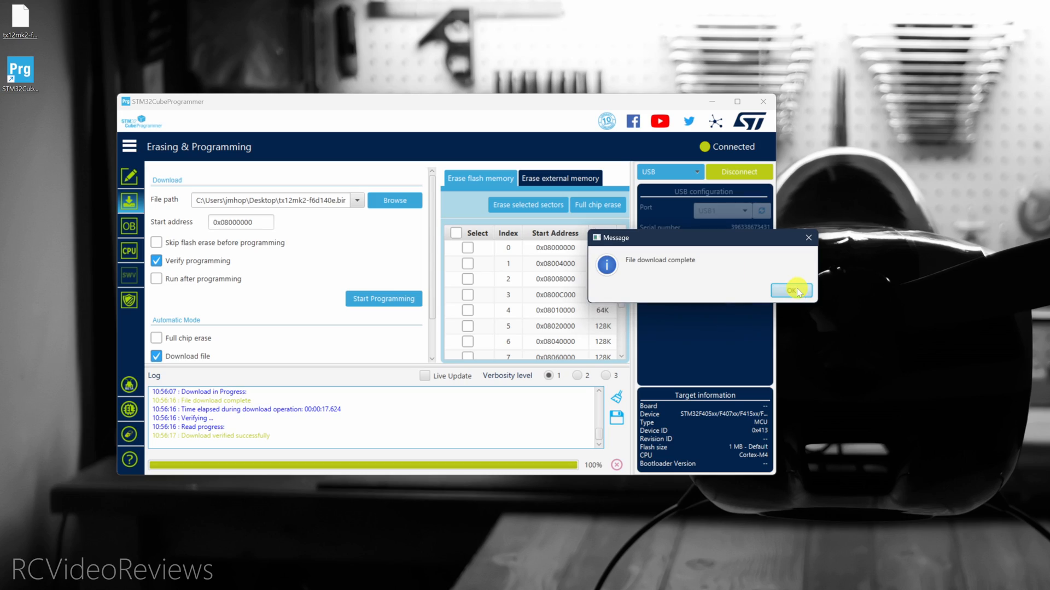
click(790, 291)
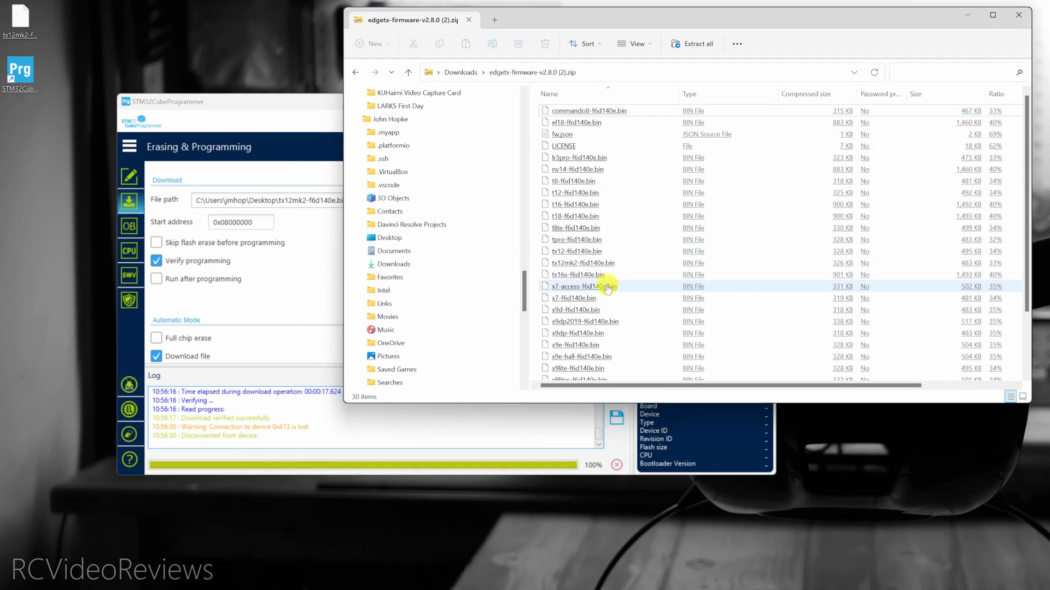
Step: Pick tx16s-f6d140e.bin, rescan for the second radio's DFU port and connect over USB1
click(577, 275)
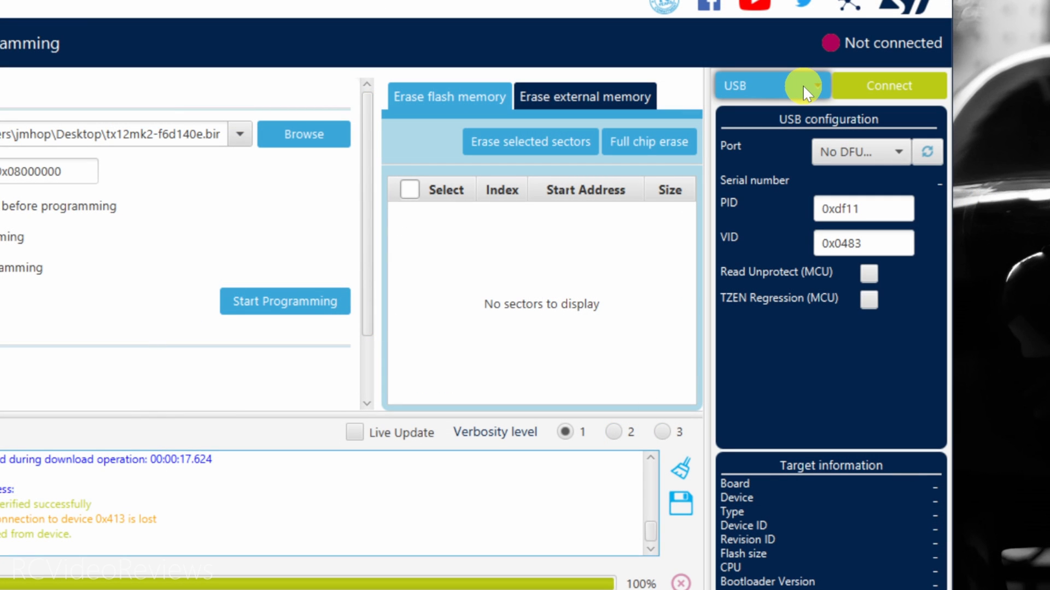
mouse_move(883, 138)
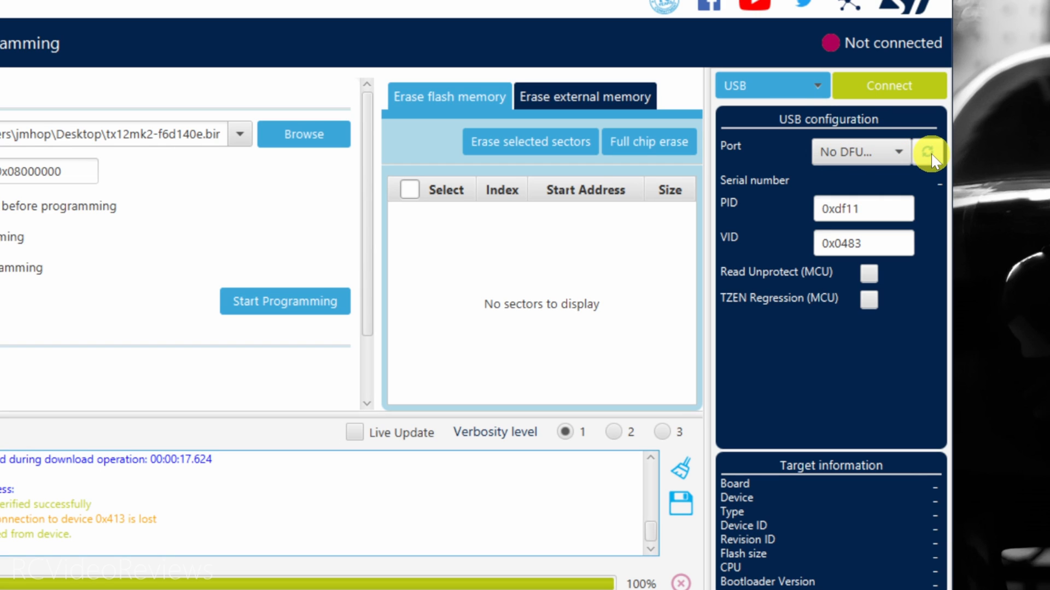
click(928, 152)
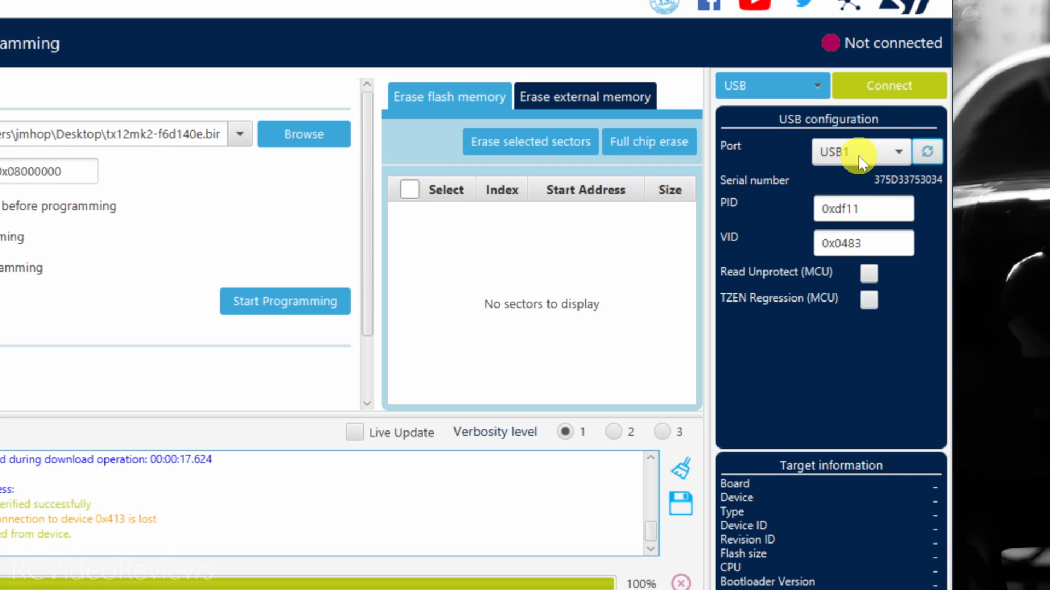
mouse_move(886, 187)
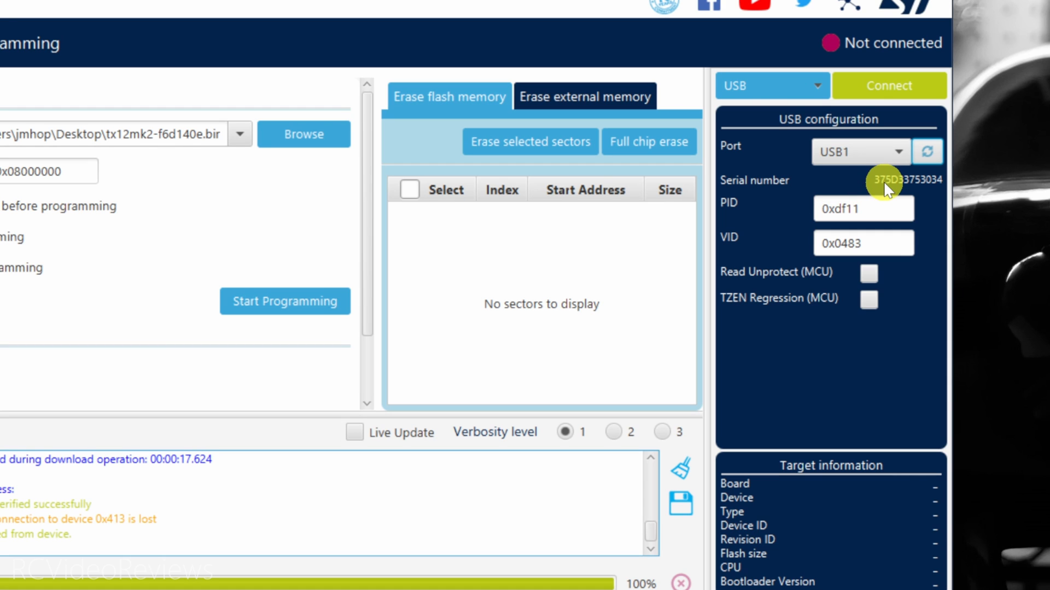
click(889, 86)
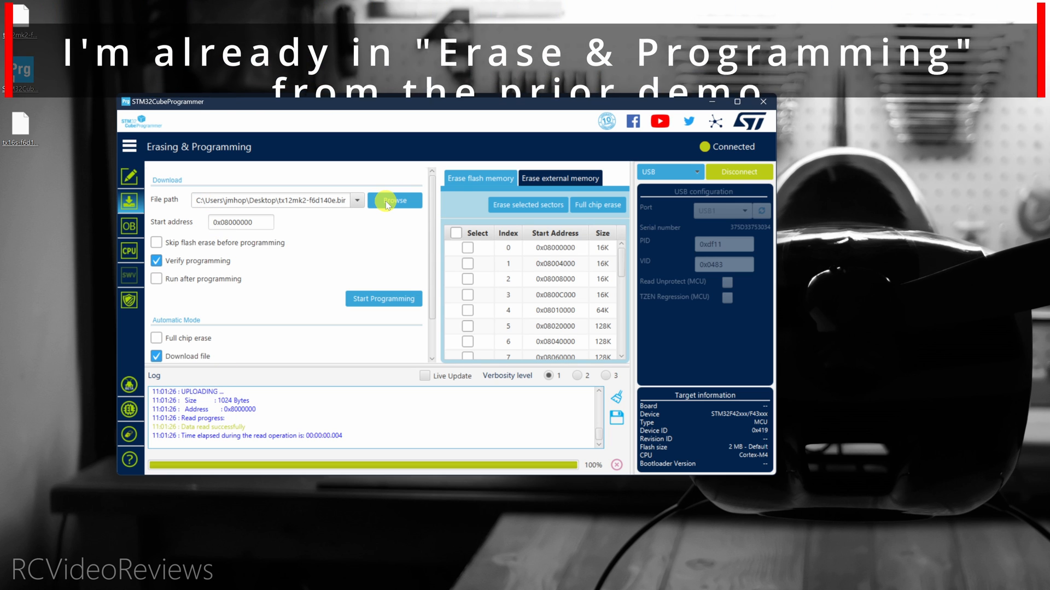
Step: Flash tx16s-f6d140e.bin to the second radio and acknowledge 'Download verified successfully'
click(395, 200)
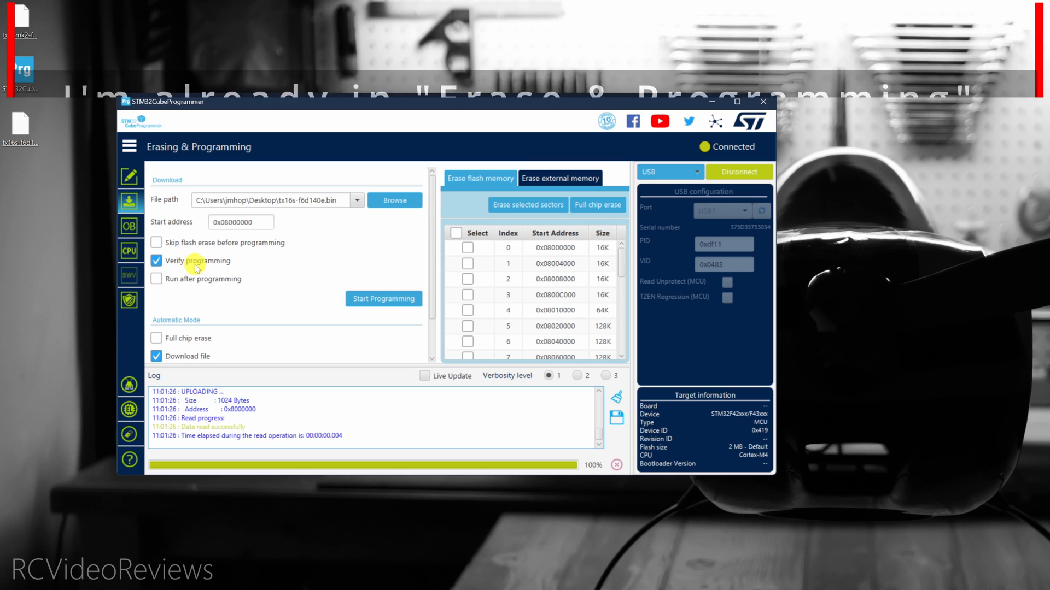
click(384, 299)
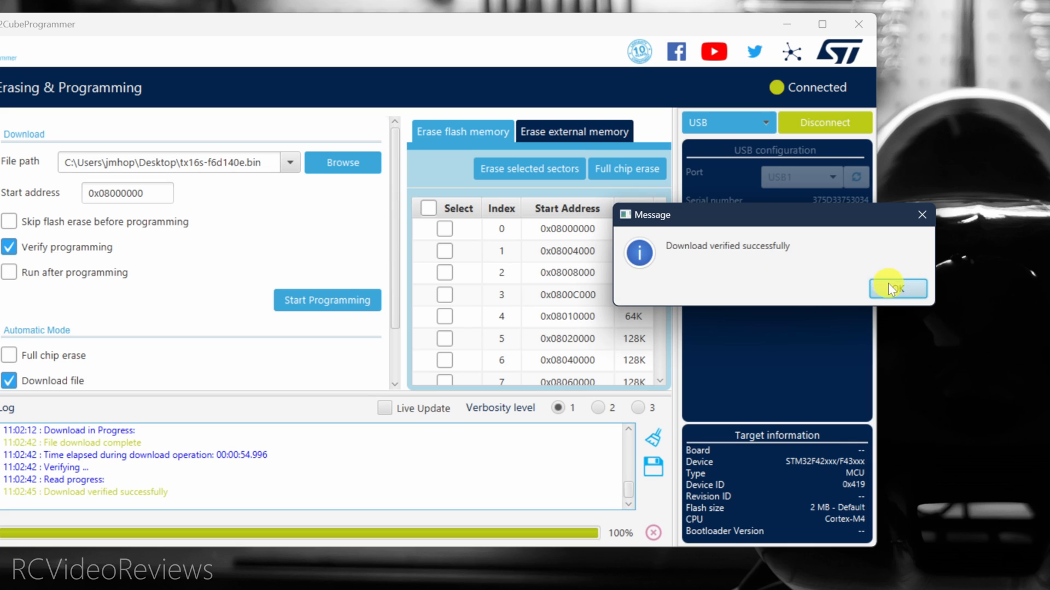
click(896, 289)
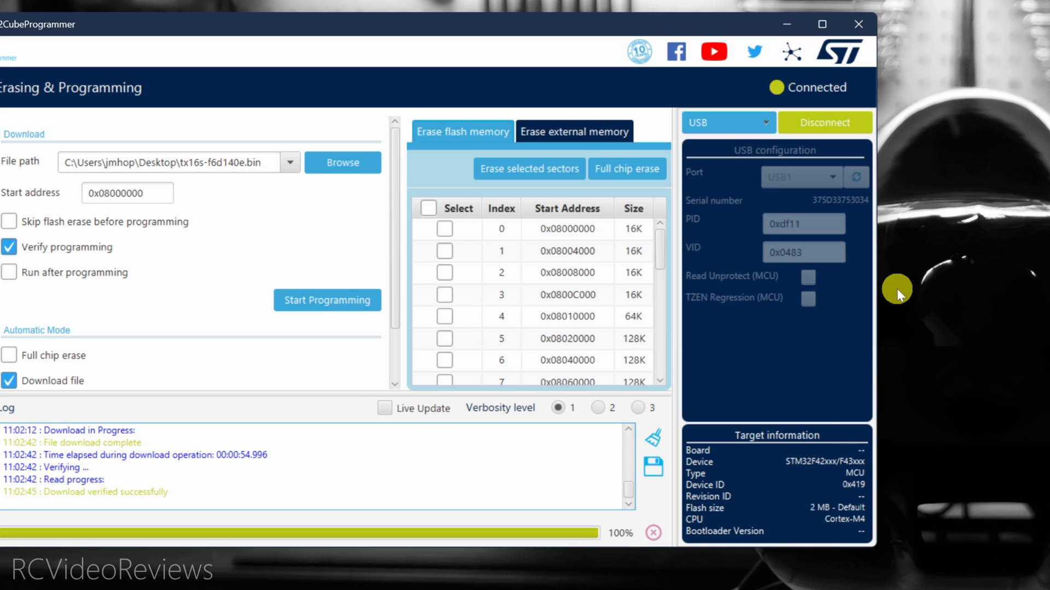